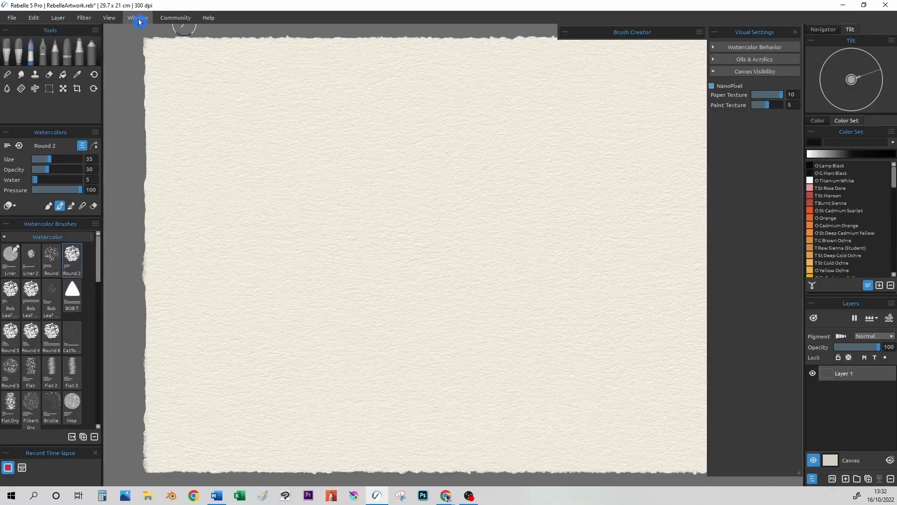
Show the Mixing Palette from the Window menu, dock it above Color Set, collapse Visual Settings
left_click(137, 17)
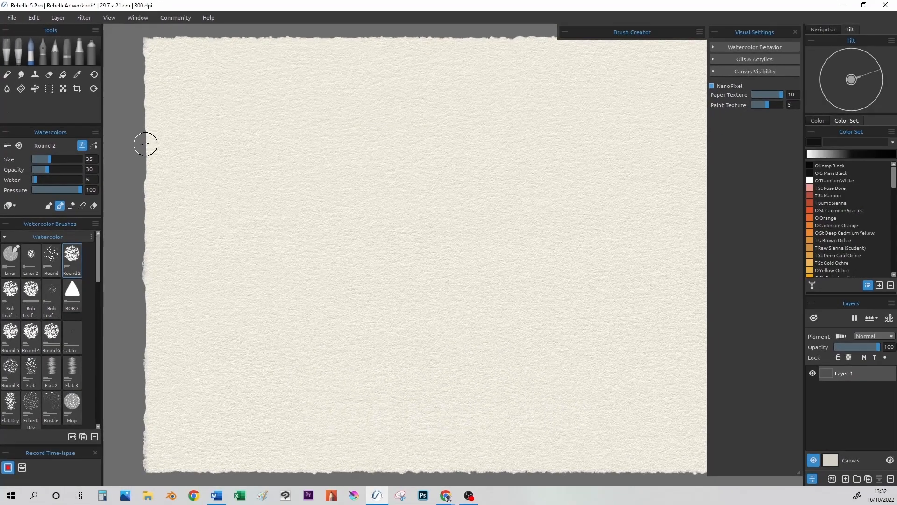
mouse_move(303, 39)
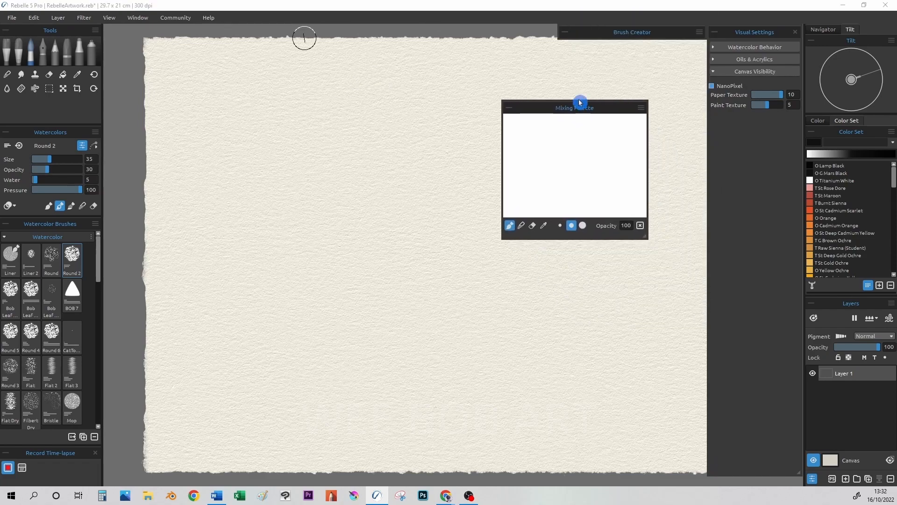
left_click_drag(579, 107, 750, 159)
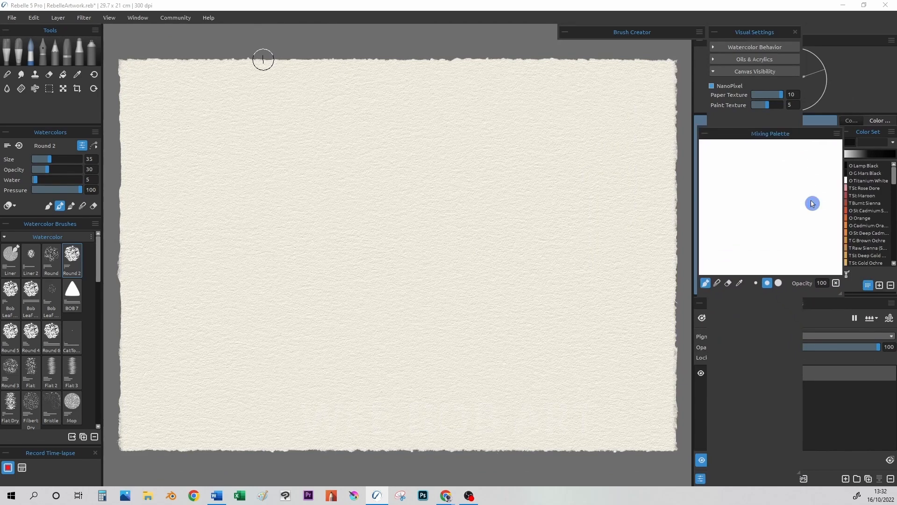
left_click(716, 31)
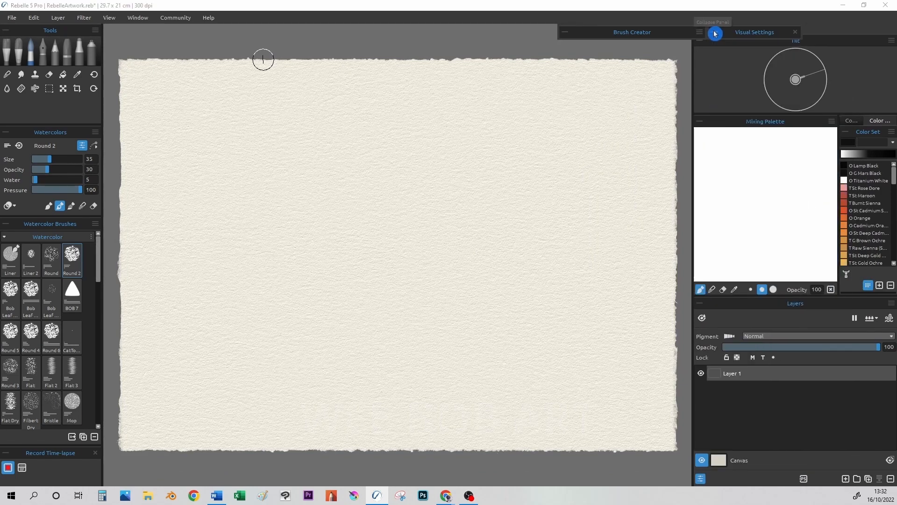
Wet the entire layer with the Water tool via the Layers panel button
left_click(7, 88)
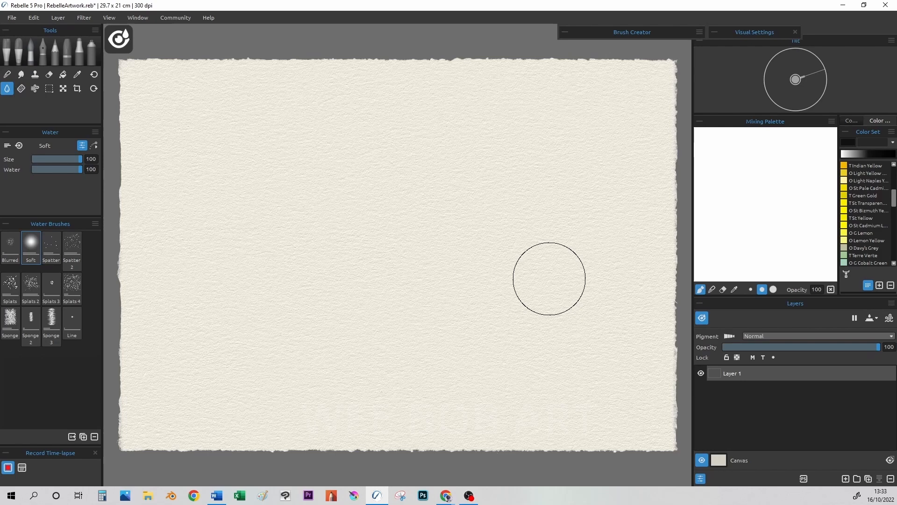
mouse_move(878, 318)
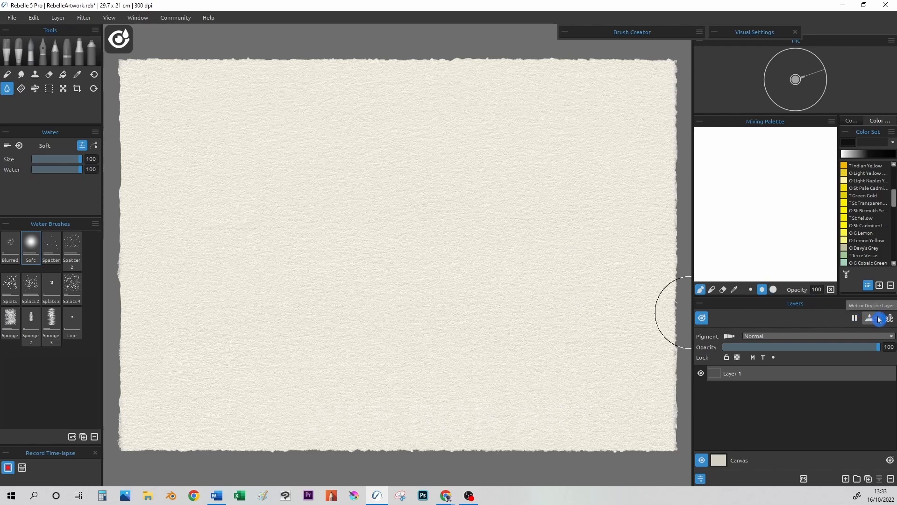
left_click(869, 318)
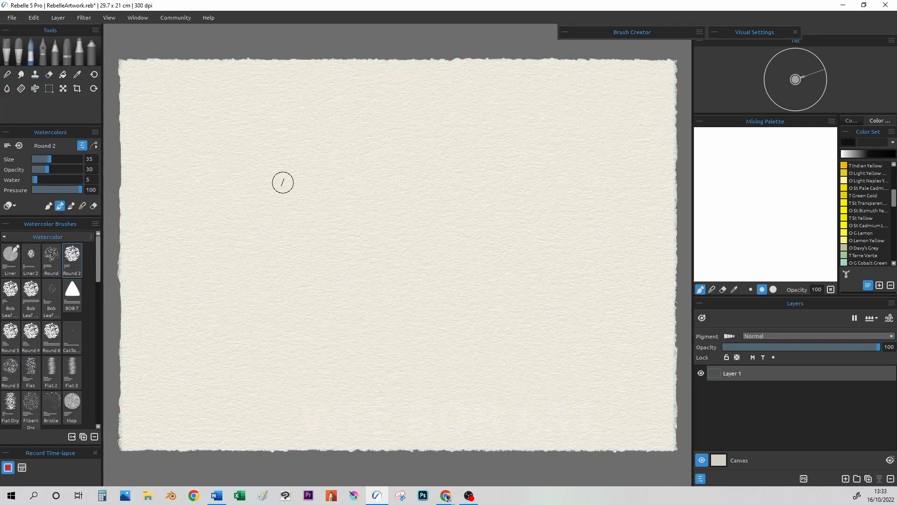
mouse_move(685, 231)
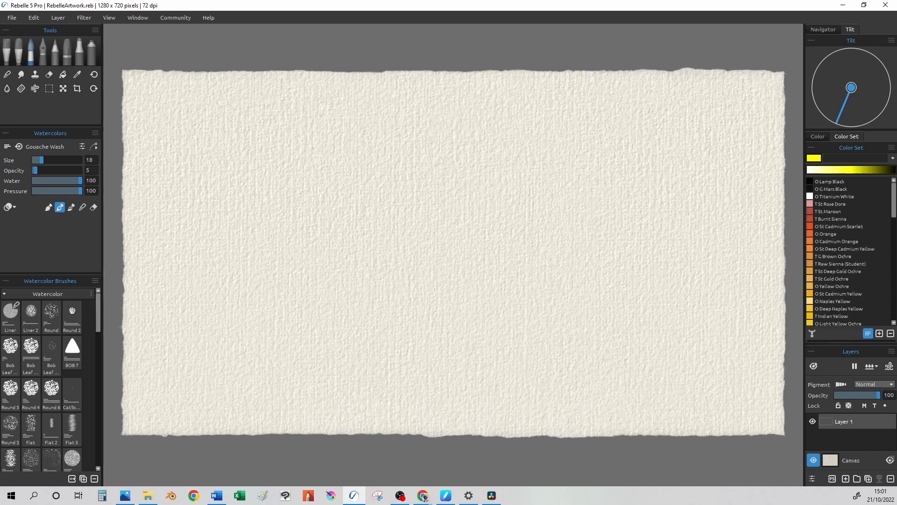
Scroll the Color Set toward the red and yellow swatches for mixing
scroll("down", 3)
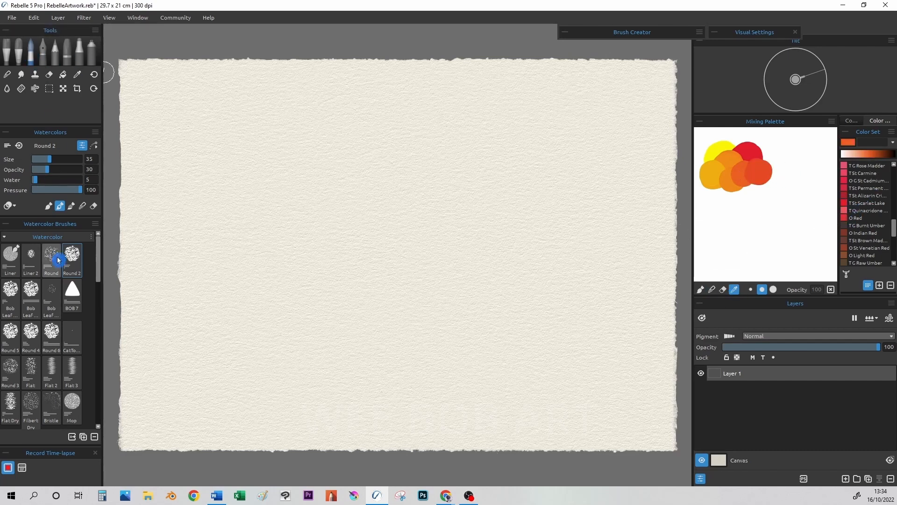
Paint an orange streak across the canvas centre with the larger Round brush
left_click(52, 259)
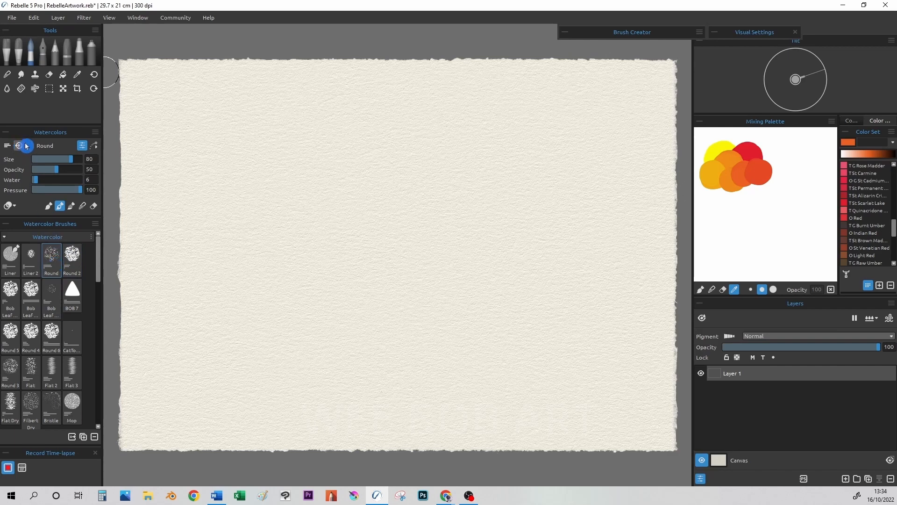
left_click_drag(355, 240, 646, 223)
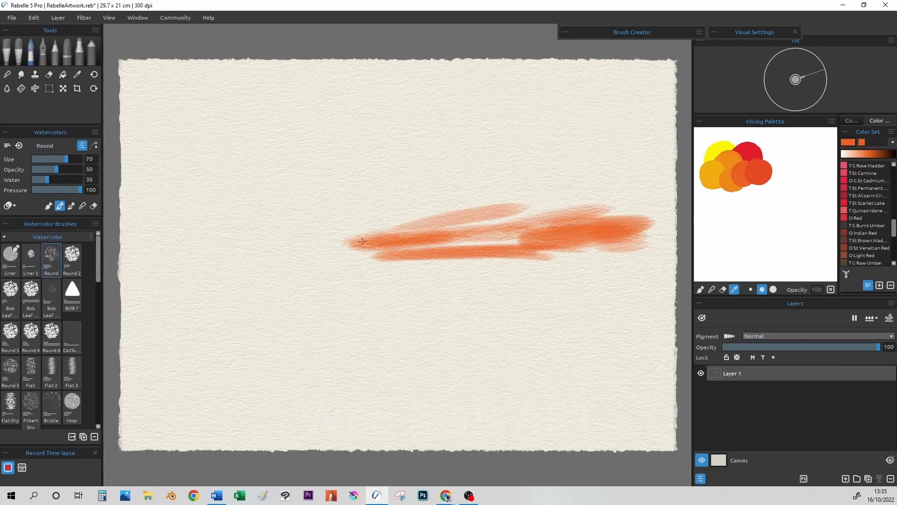